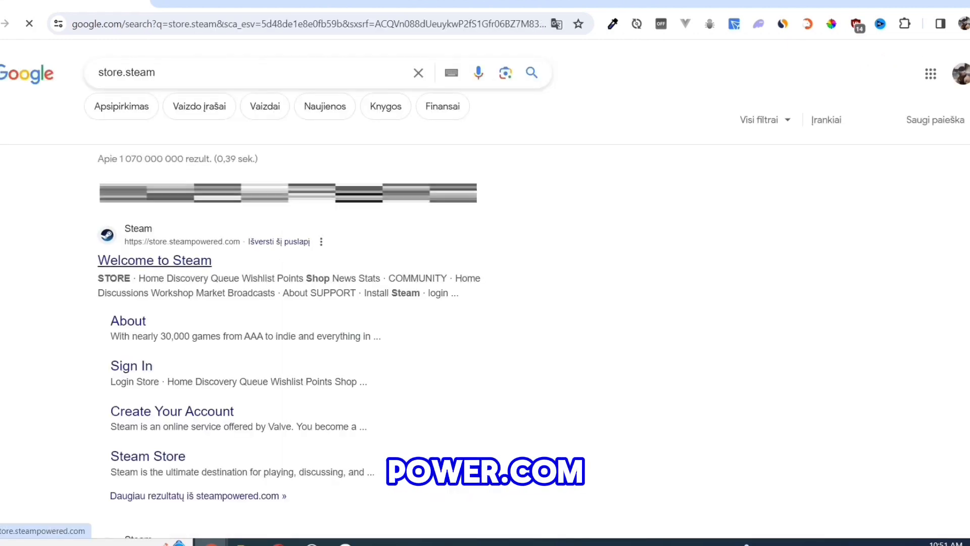
Reach the Install Steam page from the 'Welcome to Steam' search result.
{"action": "left_click", "coordinate": [154, 261]}
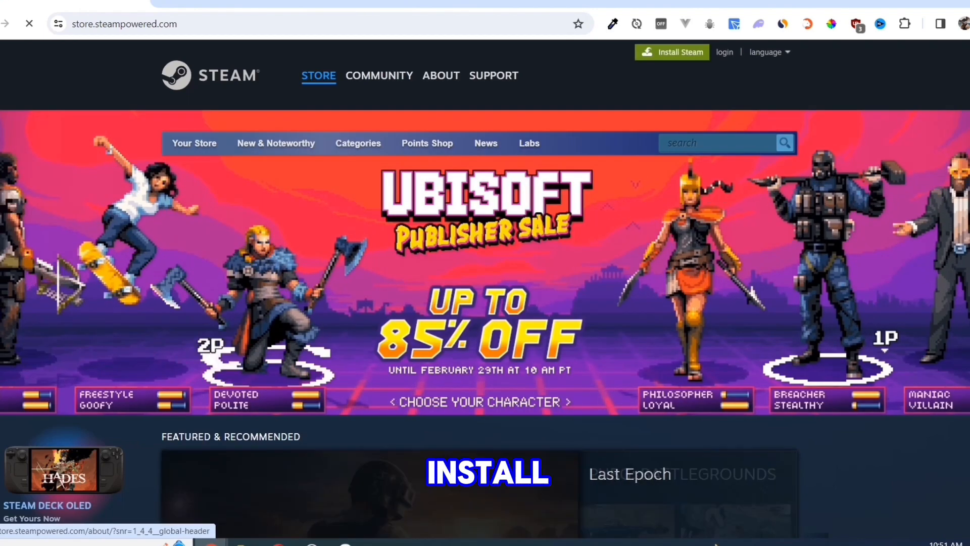
{"action": "left_click", "coordinate": [440, 74]}
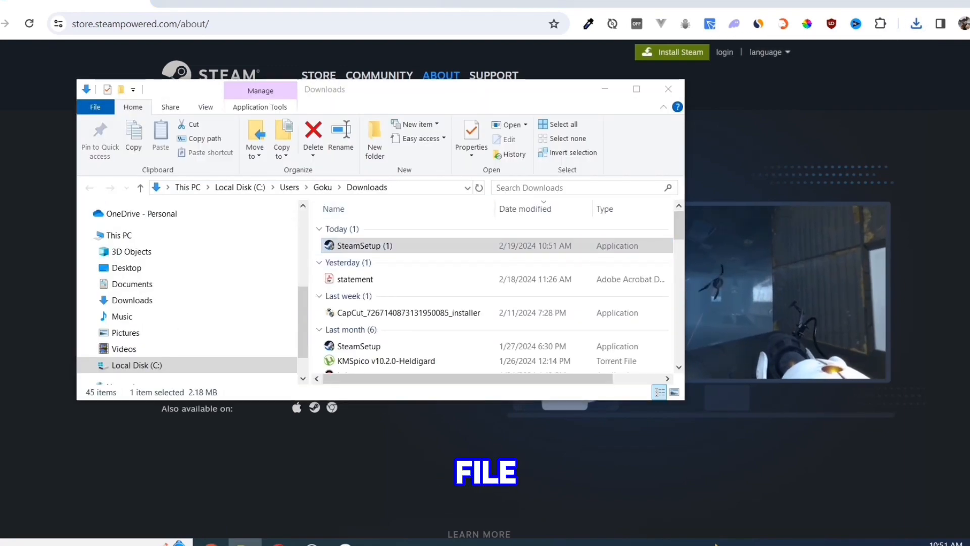
Run SteamSetup from Downloads and advance past the setup welcome page.
{"action": "double_click", "coordinate": [364, 245]}
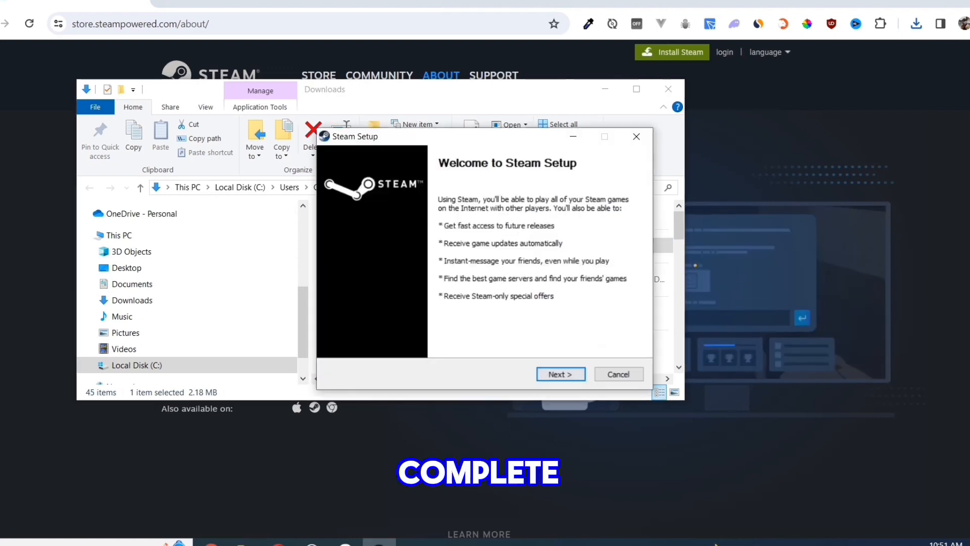
{"action": "left_click", "coordinate": [561, 373]}
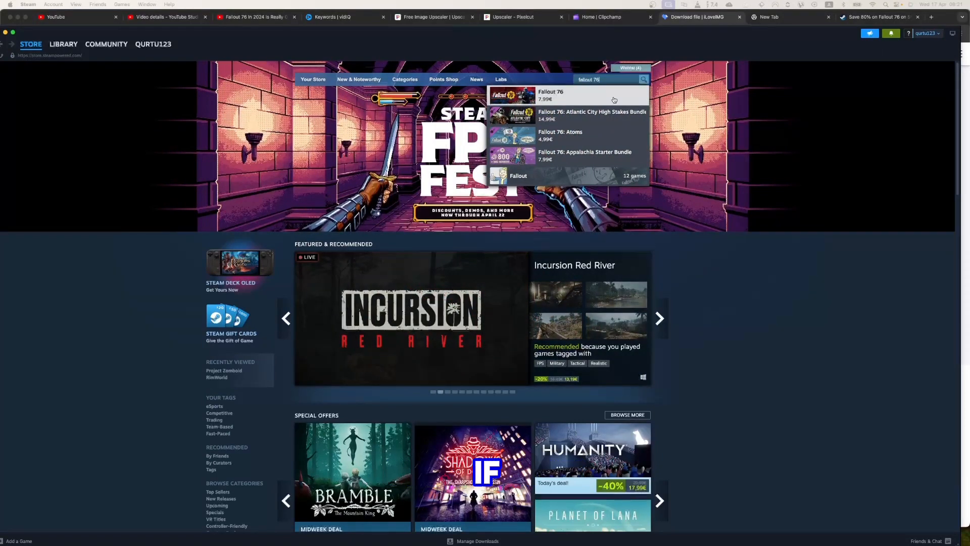
Add the discounted Fallout 76 to the cart from its store page.
{"action": "left_click", "coordinate": [551, 95]}
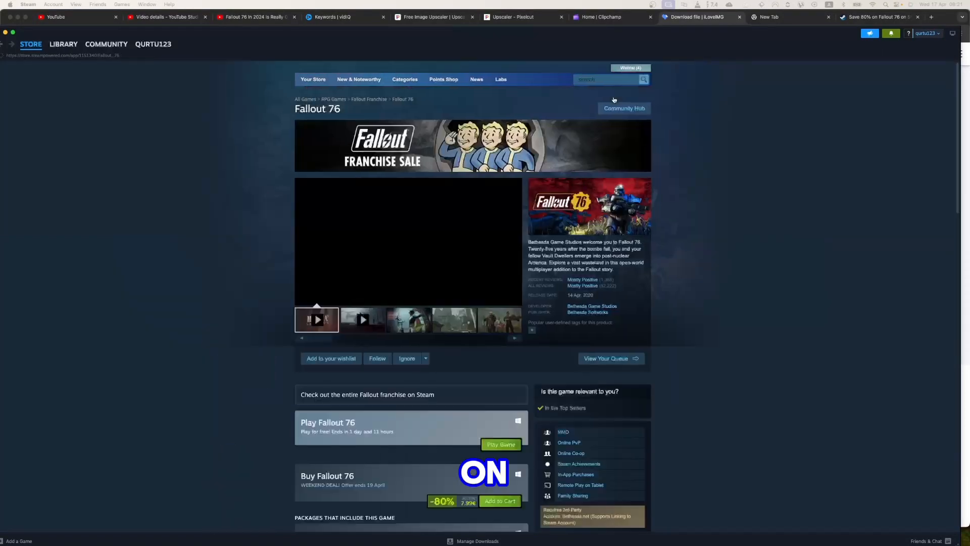
{"action": "scroll", "scroll_direction": "down", "scroll_amount": 3}
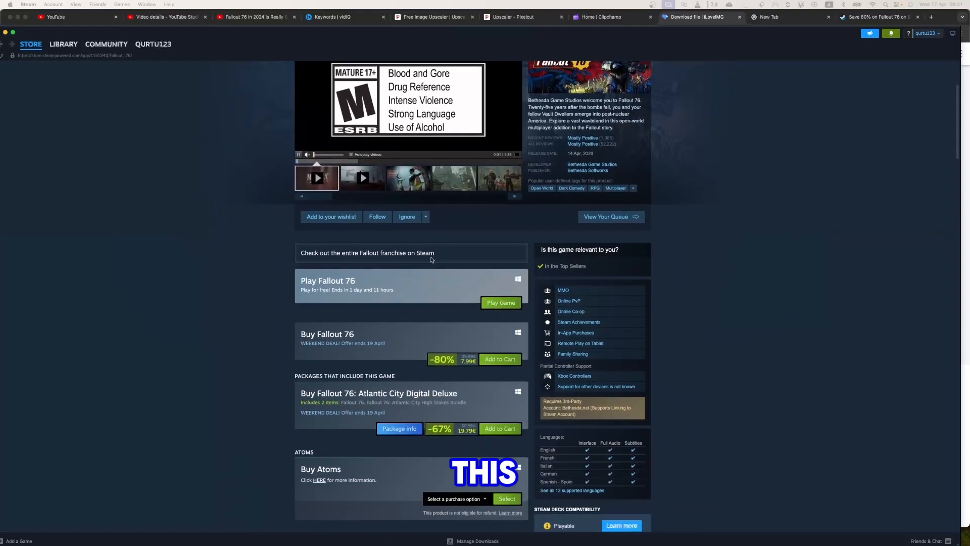
{"action": "scroll", "scroll_direction": "down", "scroll_amount": 3}
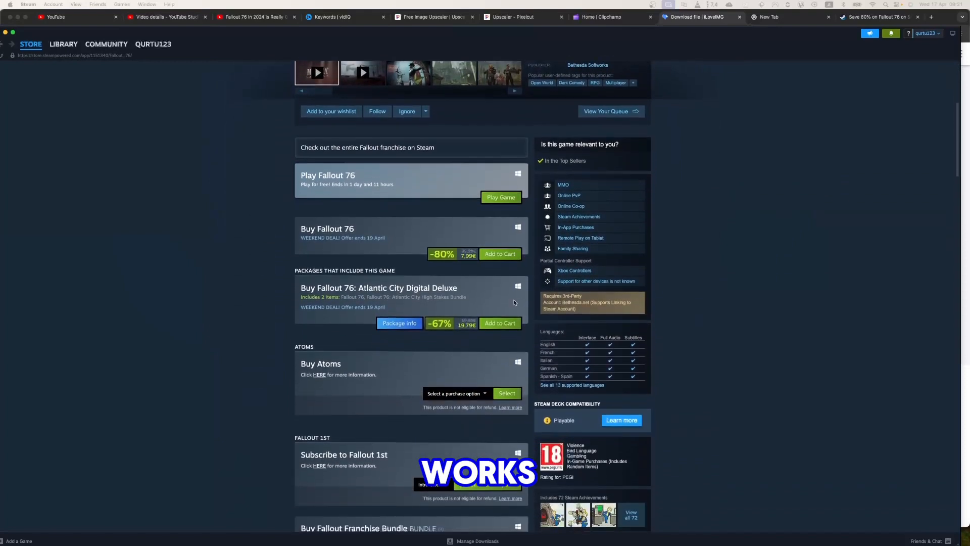
{"action": "scroll", "scroll_direction": "down", "scroll_amount": 3}
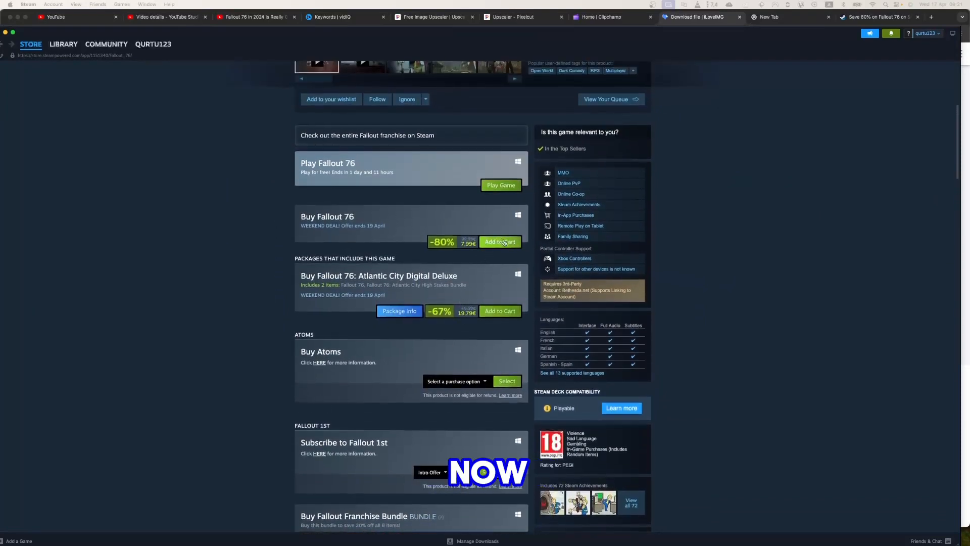
{"action": "left_click", "coordinate": [500, 242]}
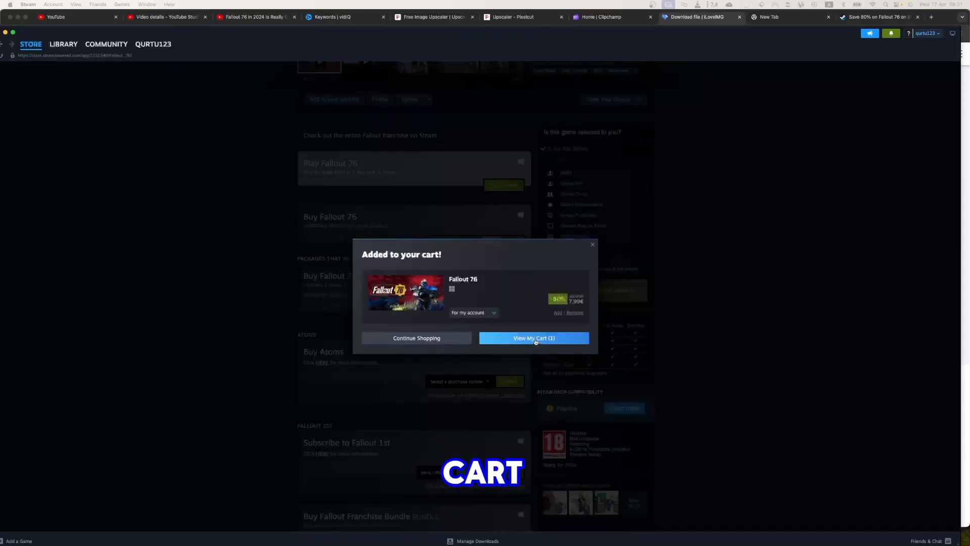
Review the cart with Fallout 76 for my account and continue to payment.
{"action": "left_click", "coordinate": [533, 338]}
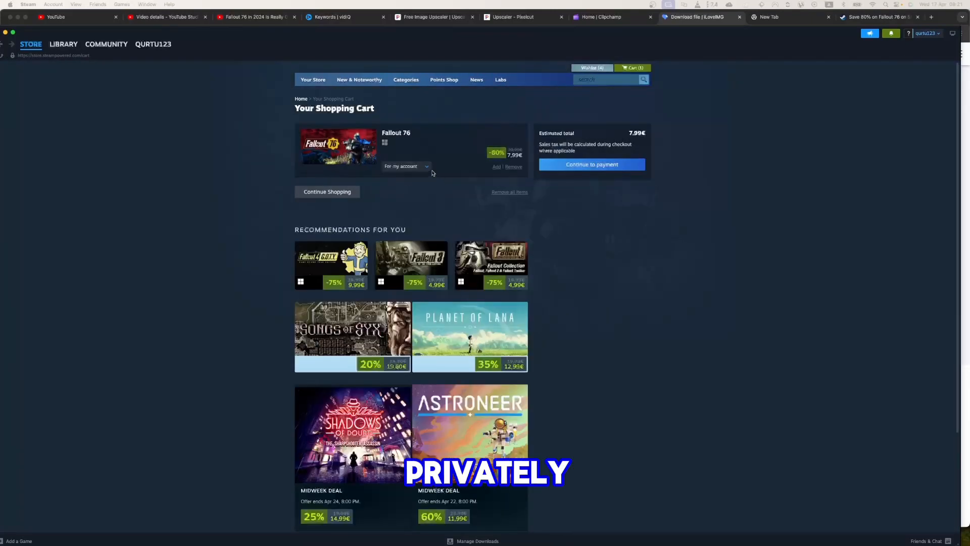
{"action": "left_click", "coordinate": [406, 165]}
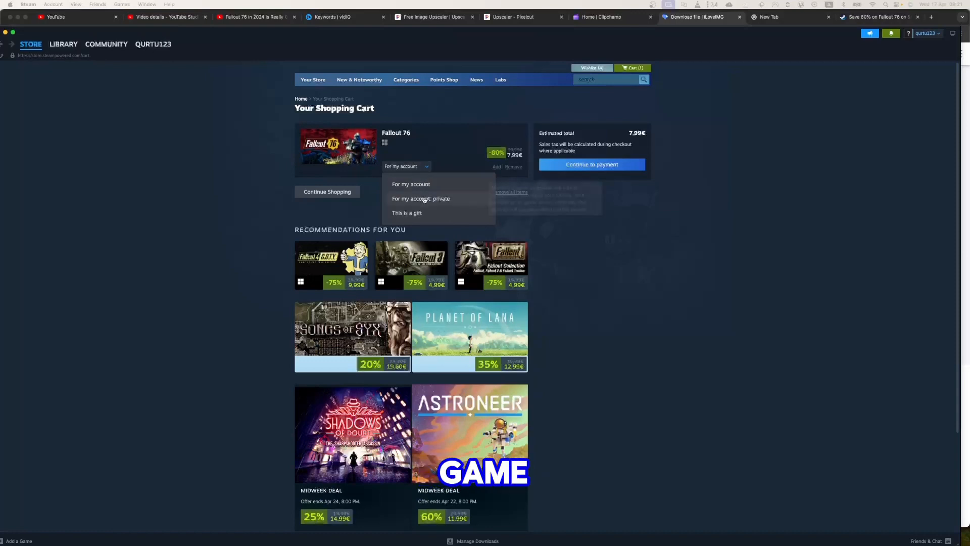
{"action": "mouse_move", "coordinate": [423, 202]}
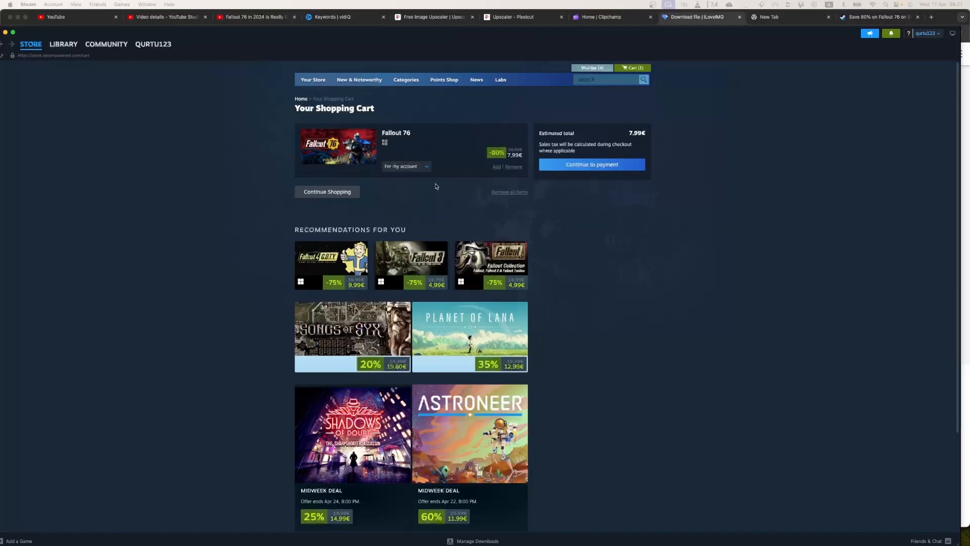
{"action": "left_click", "coordinate": [592, 163]}
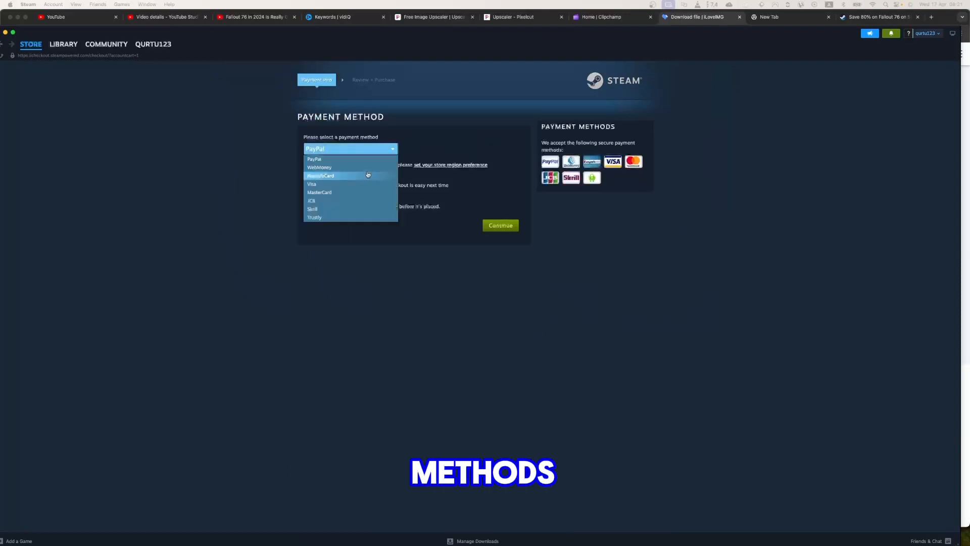
Choose PaySafeCard as payment method, then switch it to PayPal.
{"action": "left_click", "coordinate": [332, 176]}
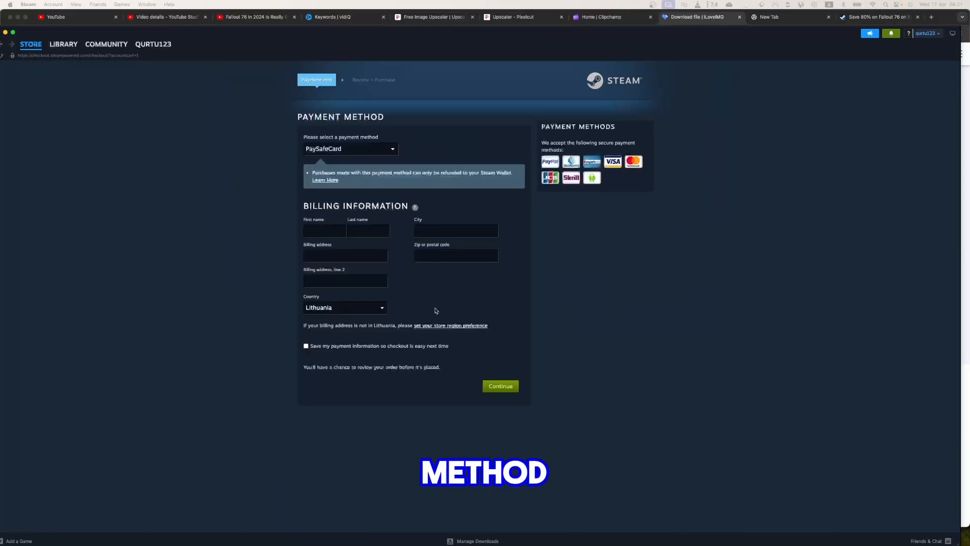
{"action": "left_click", "coordinate": [350, 149]}
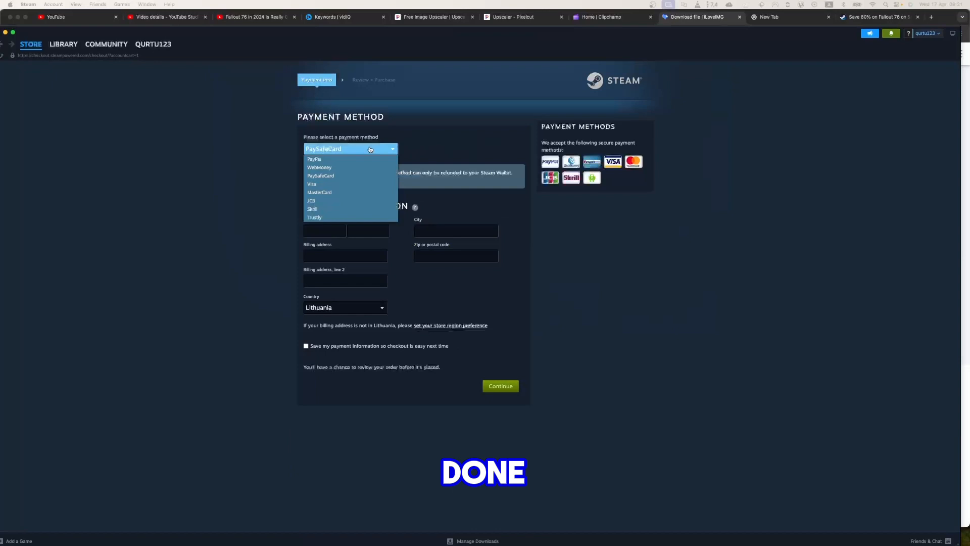
{"action": "left_click", "coordinate": [314, 159]}
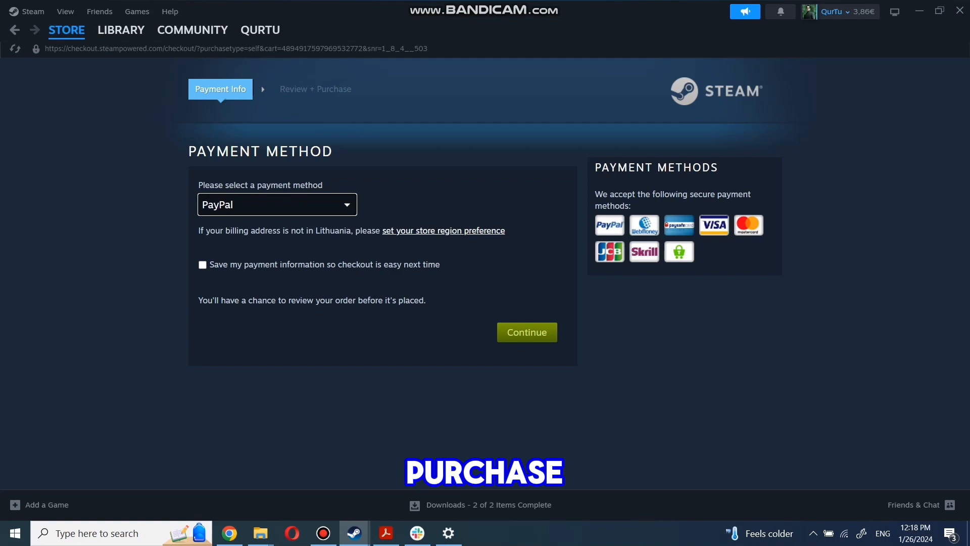
Go to Library Home showing Bloons TD 6 and Counter-Strike 2.
{"action": "left_click", "coordinate": [121, 30]}
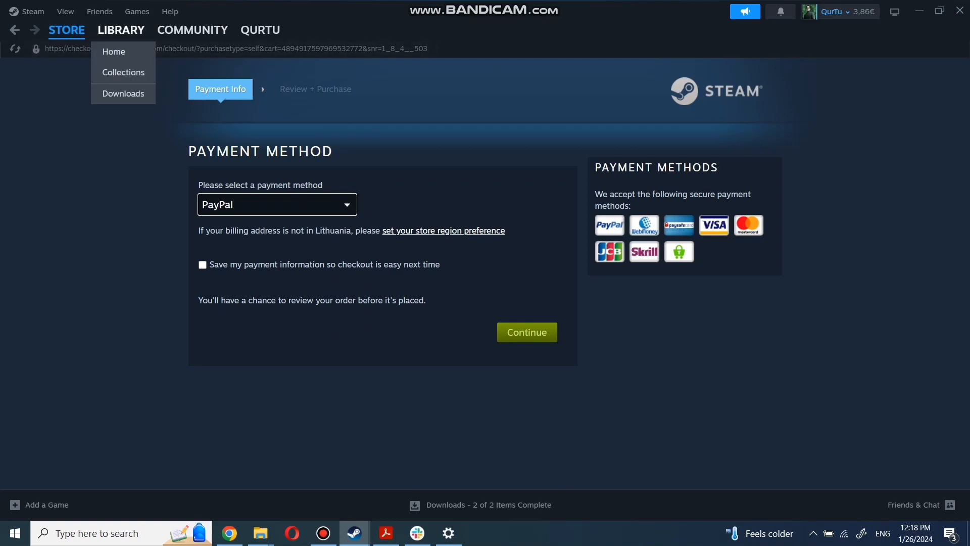
{"action": "left_click", "coordinate": [121, 29]}
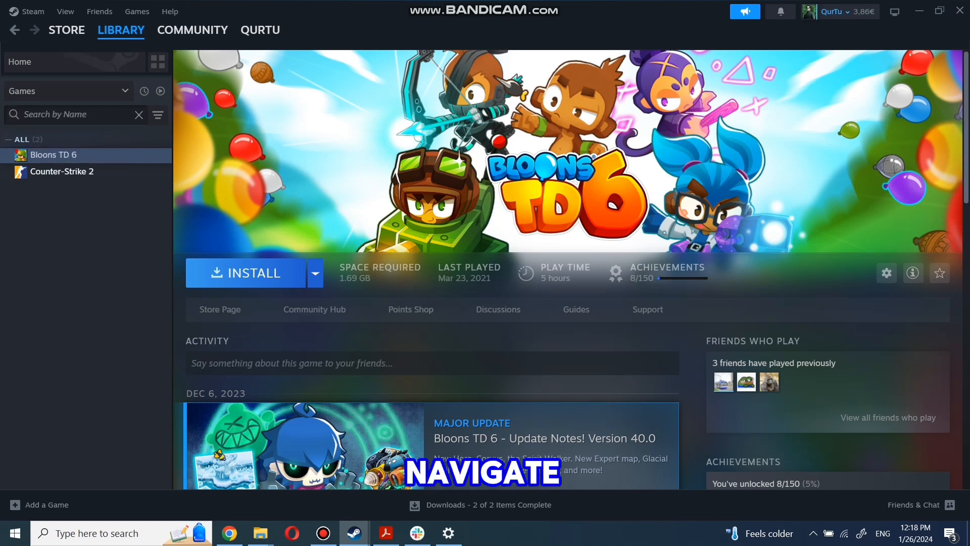
{"action": "type", "text": "game name"}
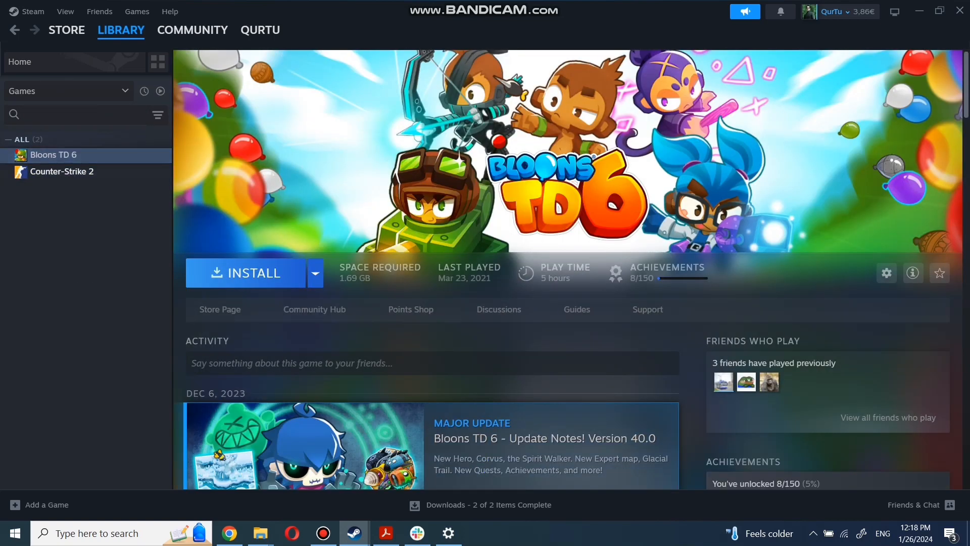
Install Bloons TD 6 to the Local Drive (C:).
{"action": "left_click", "coordinate": [245, 272]}
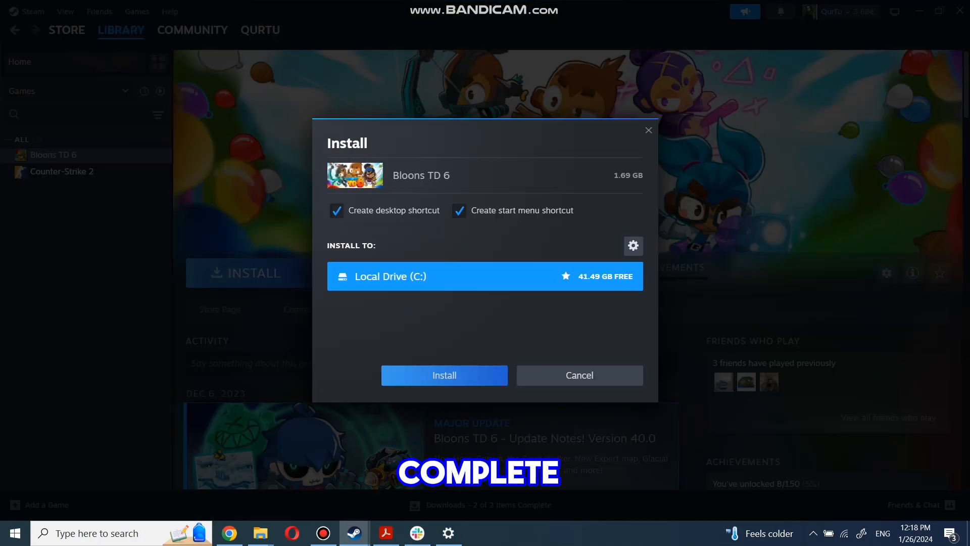
{"action": "left_click", "coordinate": [444, 375]}
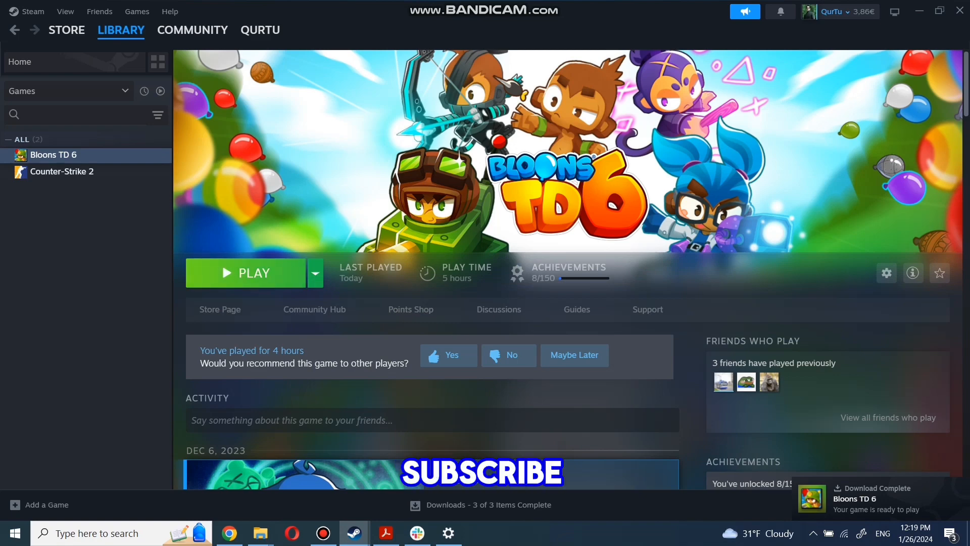
Launch Bloons TD 6 so the library shows it running.
{"action": "left_click", "coordinate": [449, 355]}
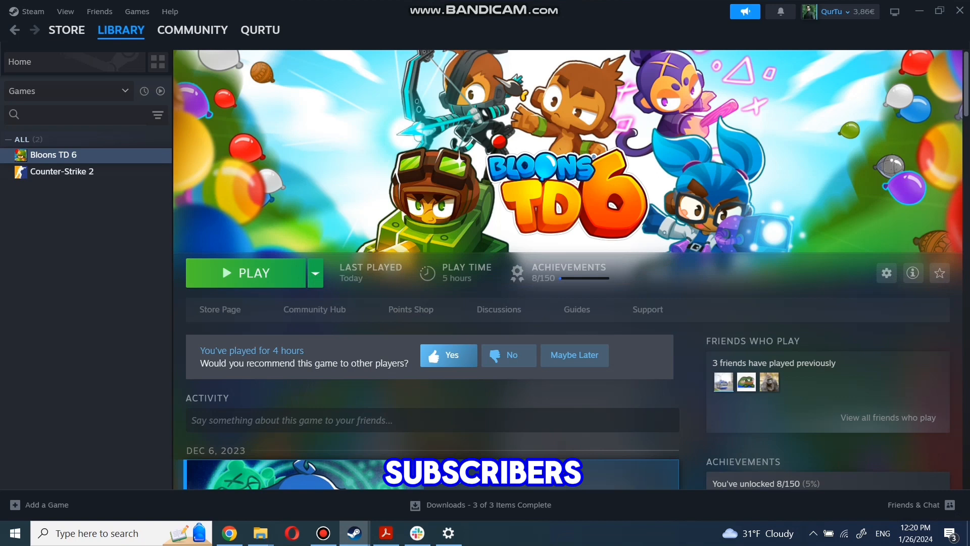
{"action": "left_click", "coordinate": [245, 273]}
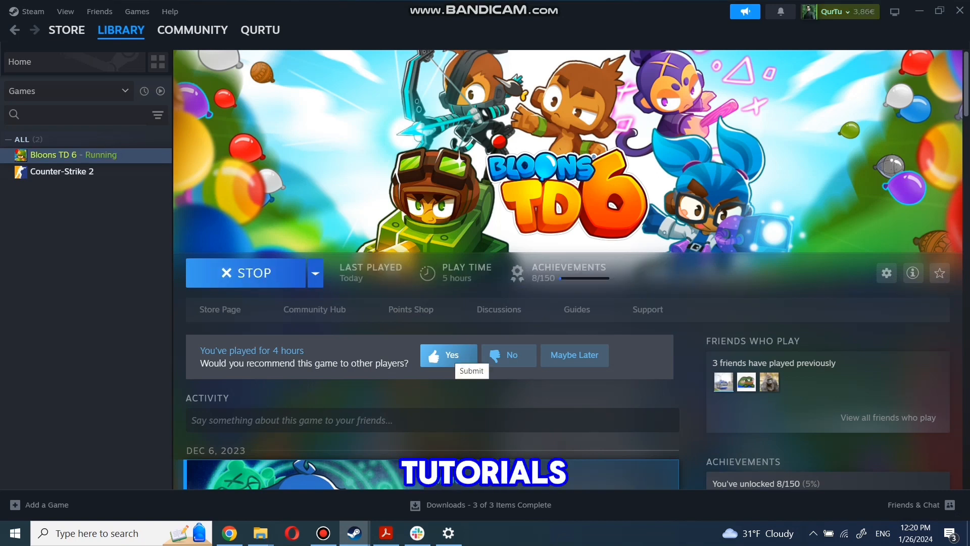